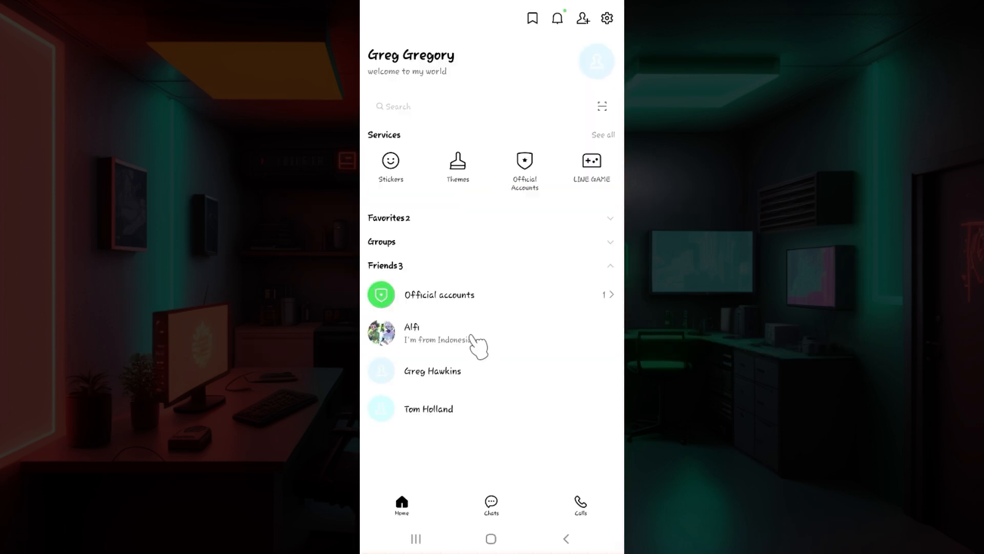
mouse_move(500, 348)
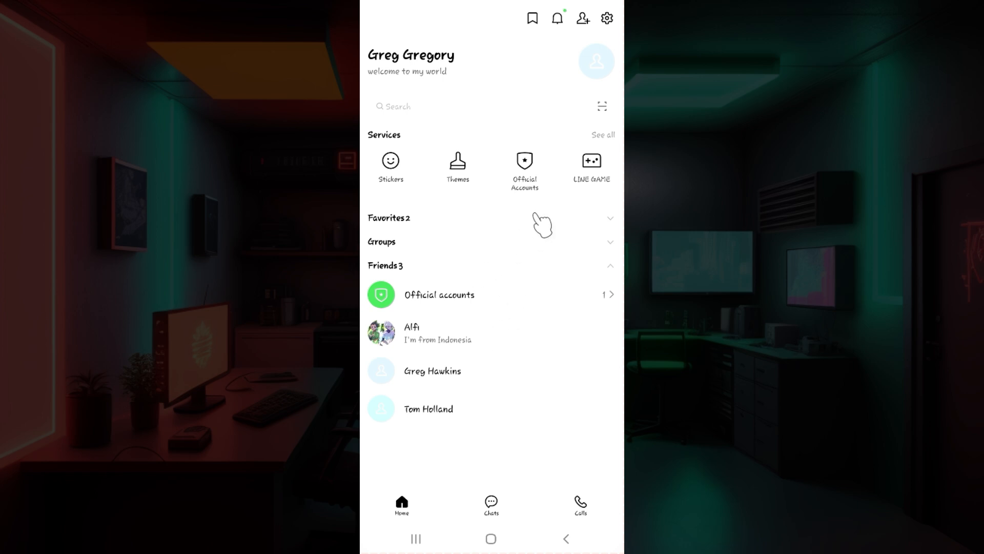
left_click(609, 218)
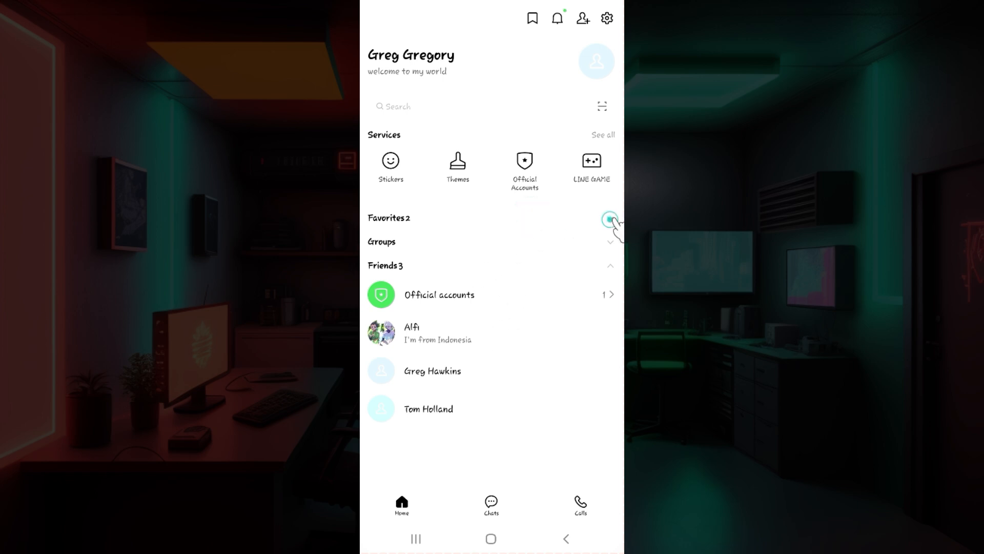
left_click(609, 218)
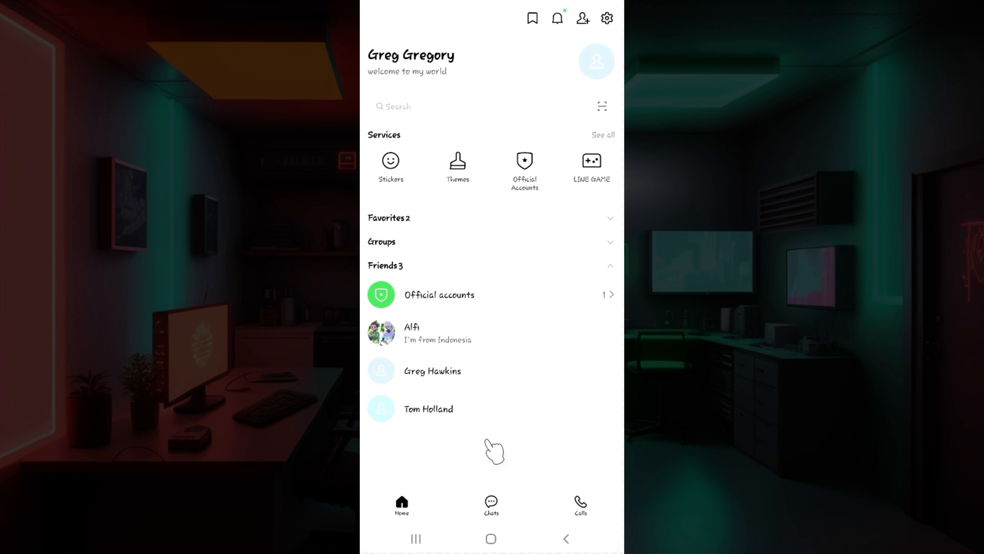
mouse_move(492, 508)
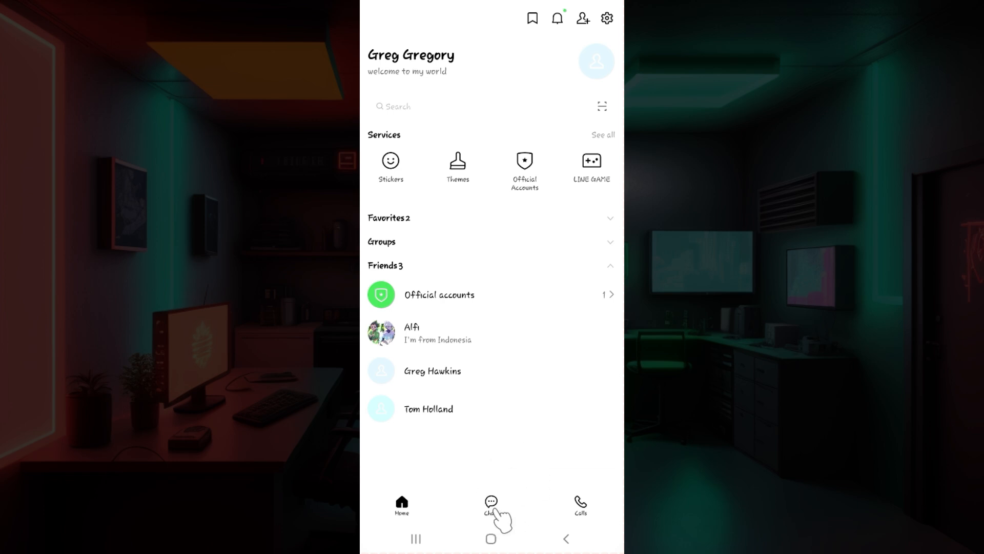
mouse_move(526, 520)
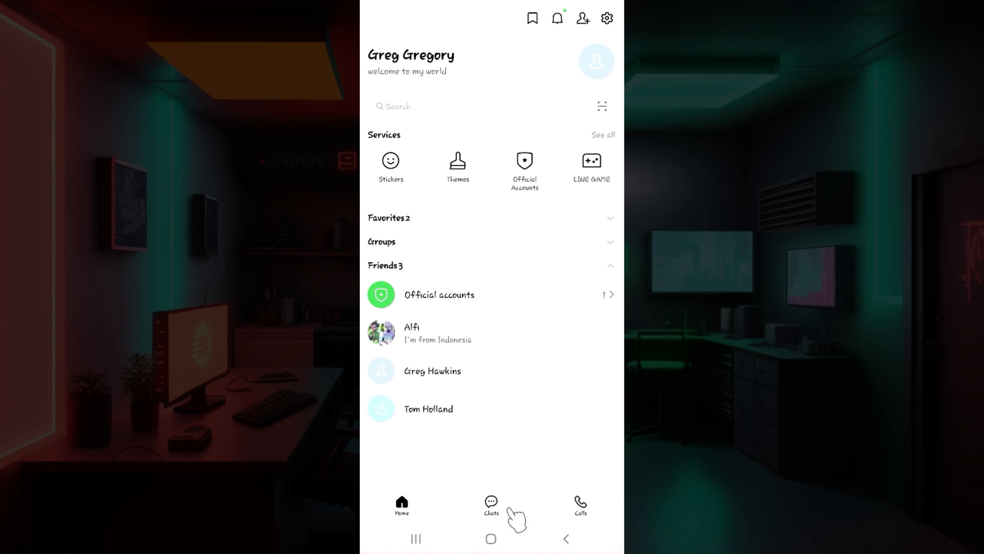
left_click(491, 505)
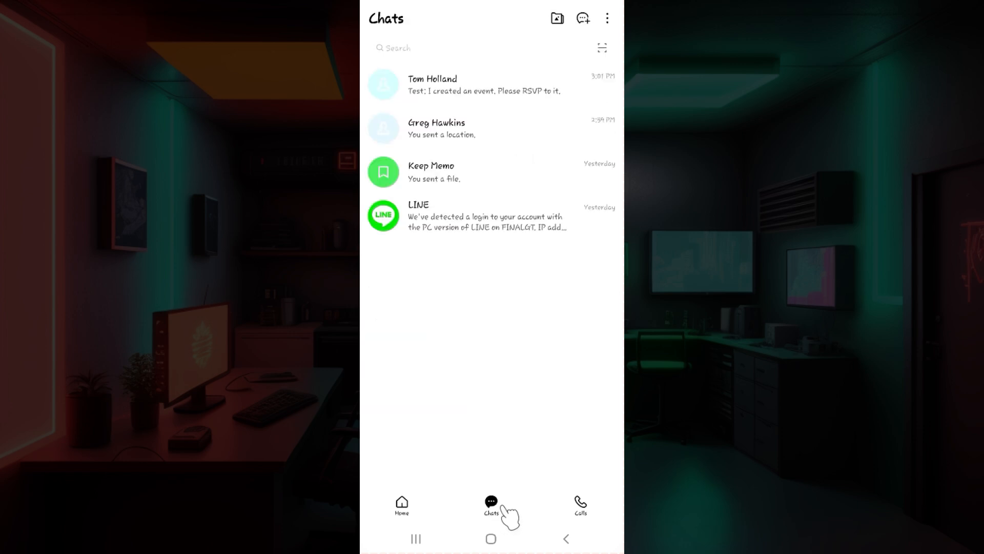
mouse_move(563, 302)
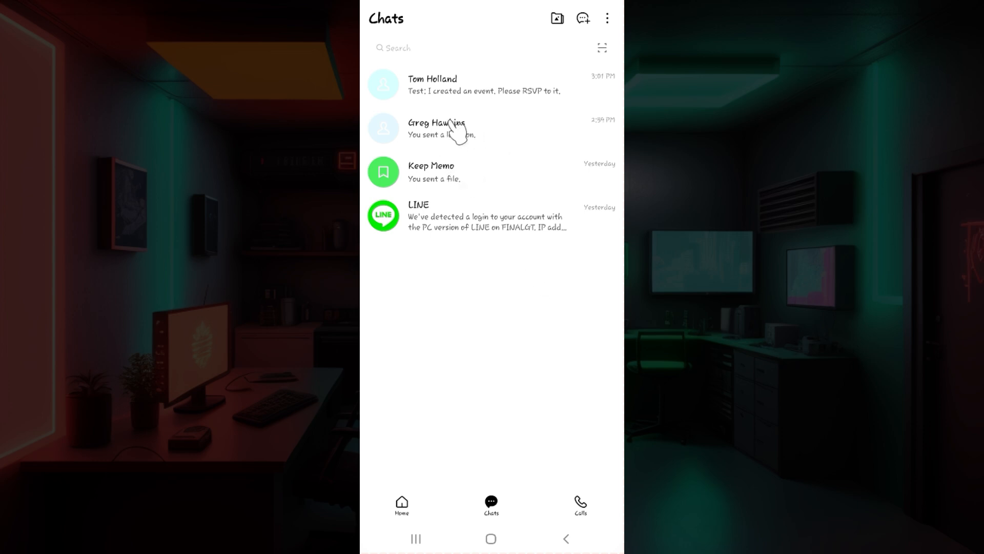
mouse_move(497, 136)
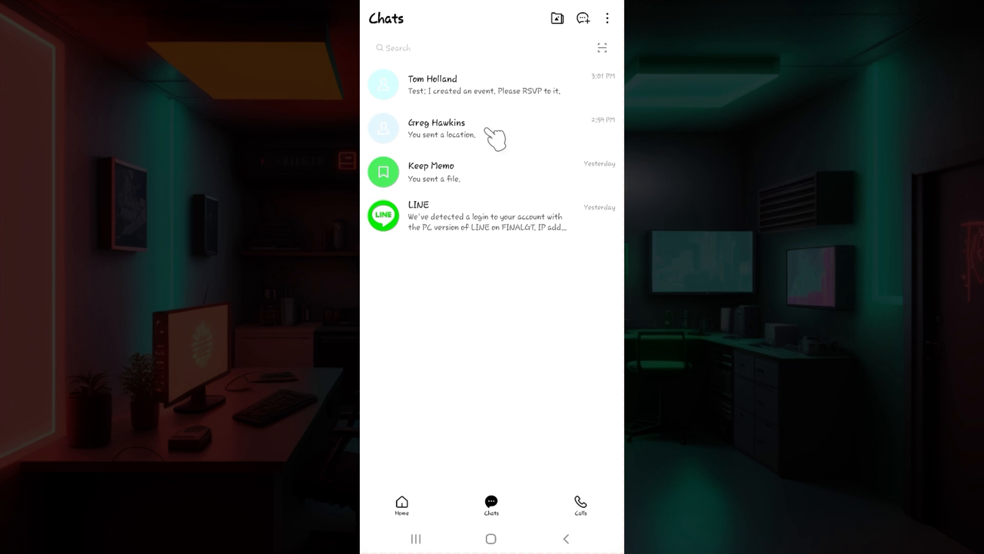
left_click(439, 129)
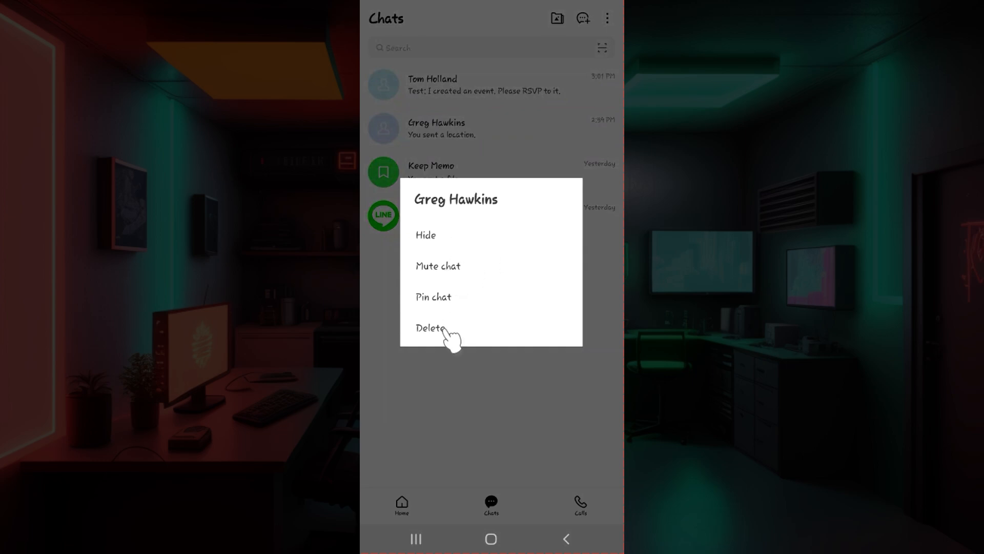
mouse_move(458, 312)
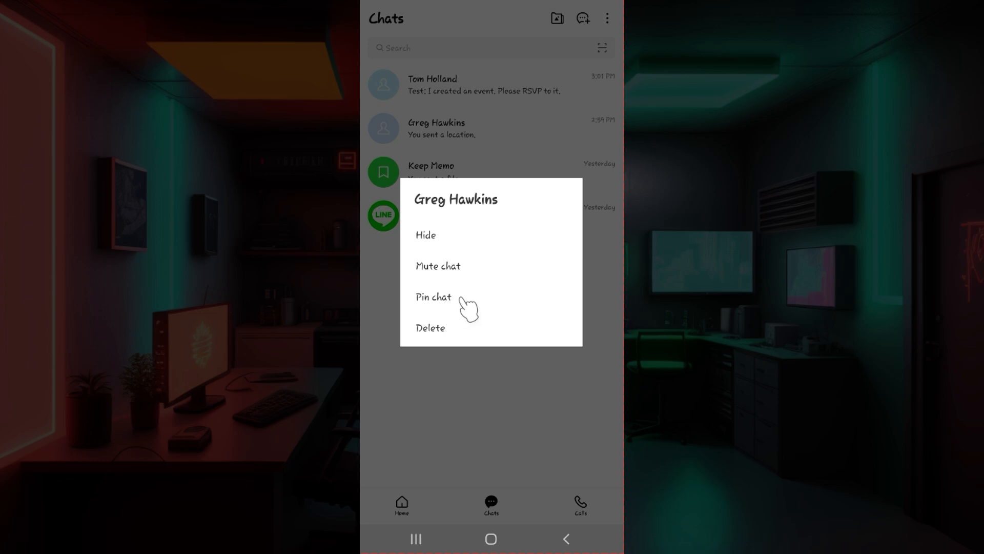
left_click(433, 302)
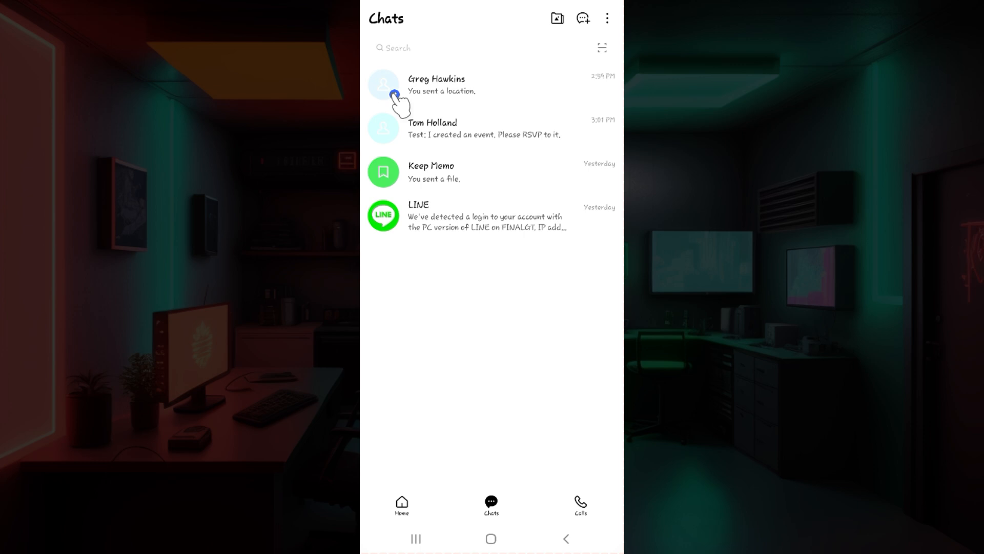
mouse_move(454, 94)
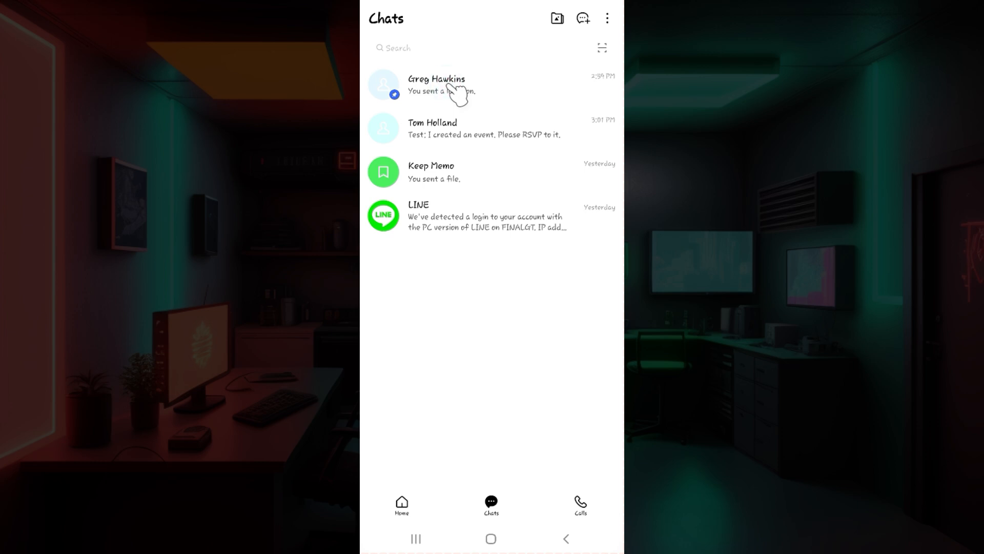
left_click(437, 85)
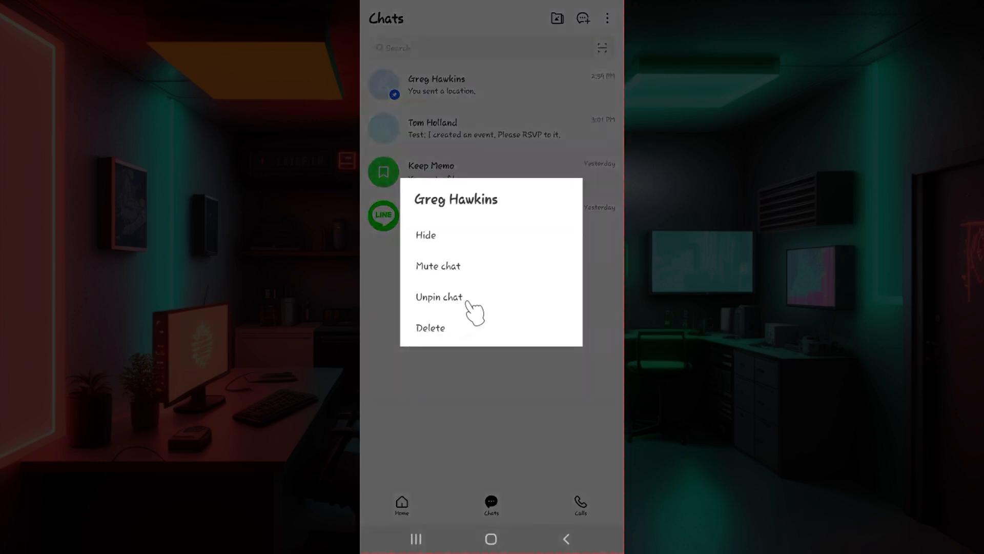
left_click(438, 297)
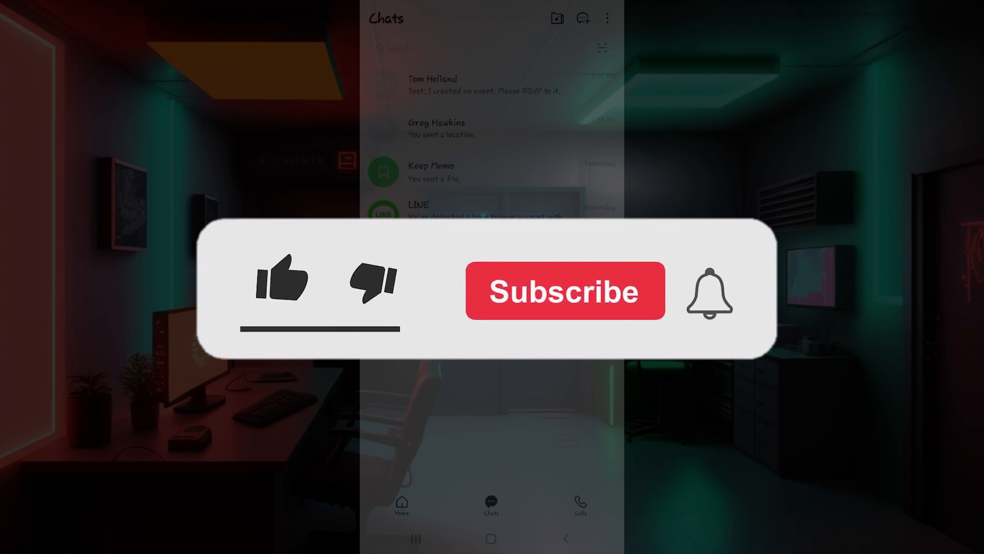
left_click(283, 279)
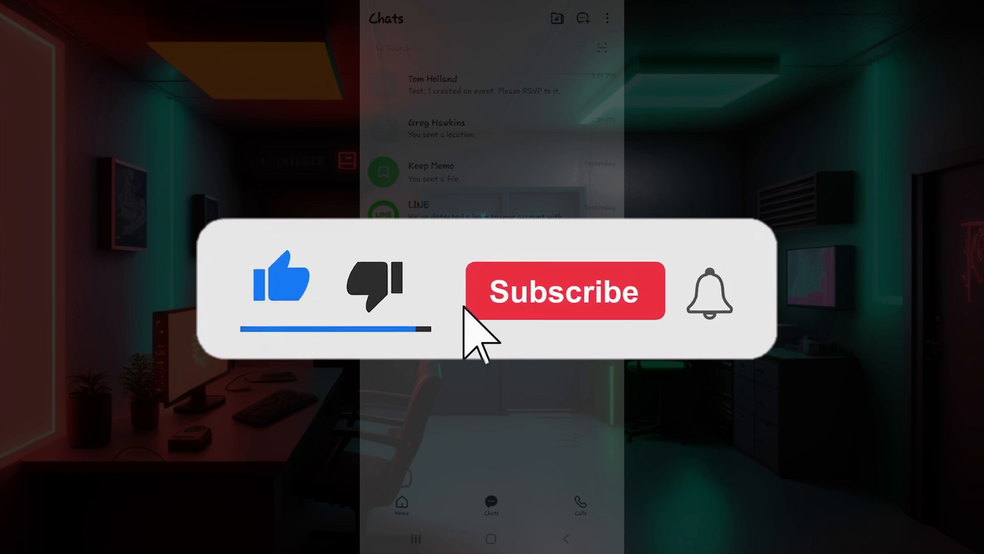